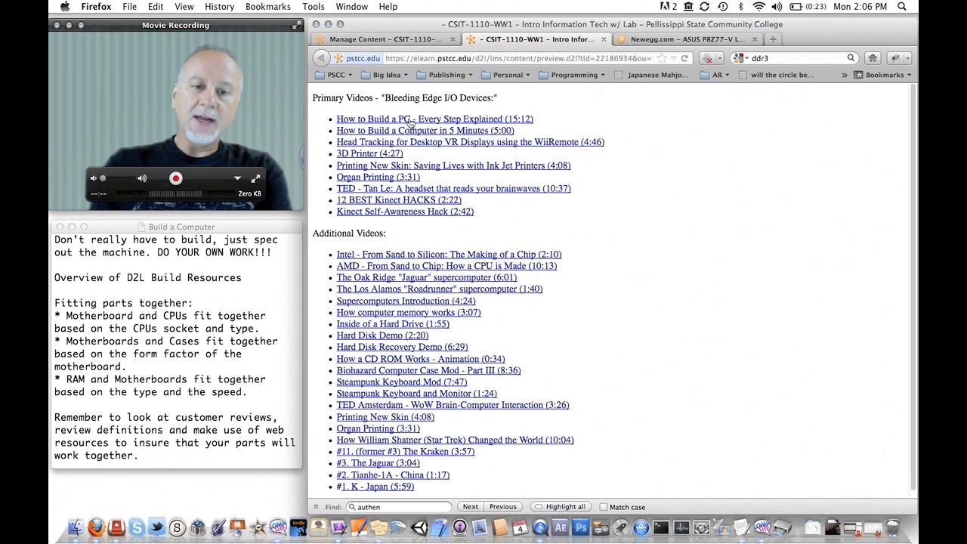
{"action": "mouse_move", "coordinate": [414, 142]}
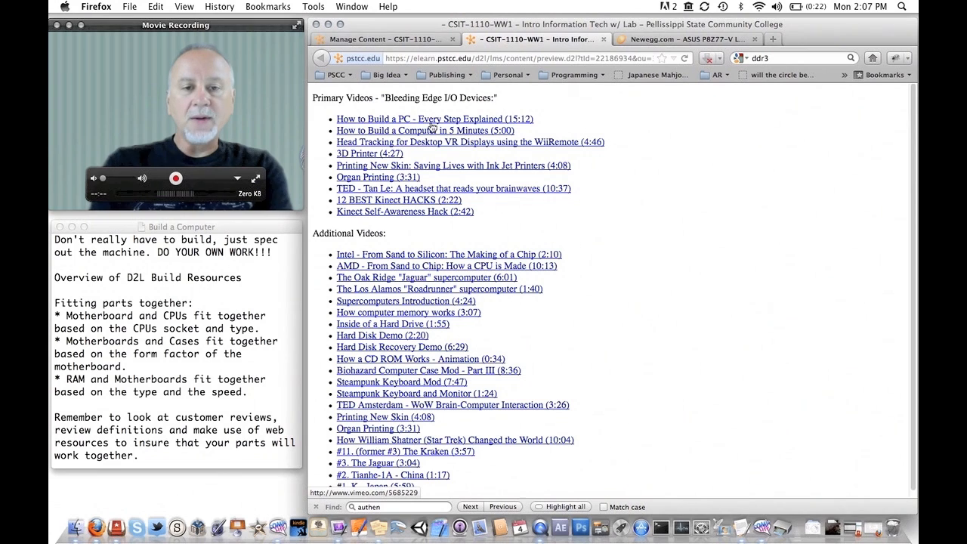
Step: Return to the Manage Content tab showing Week 2's Computer Build Resources topics
{"action": "left_click", "coordinate": [386, 38]}
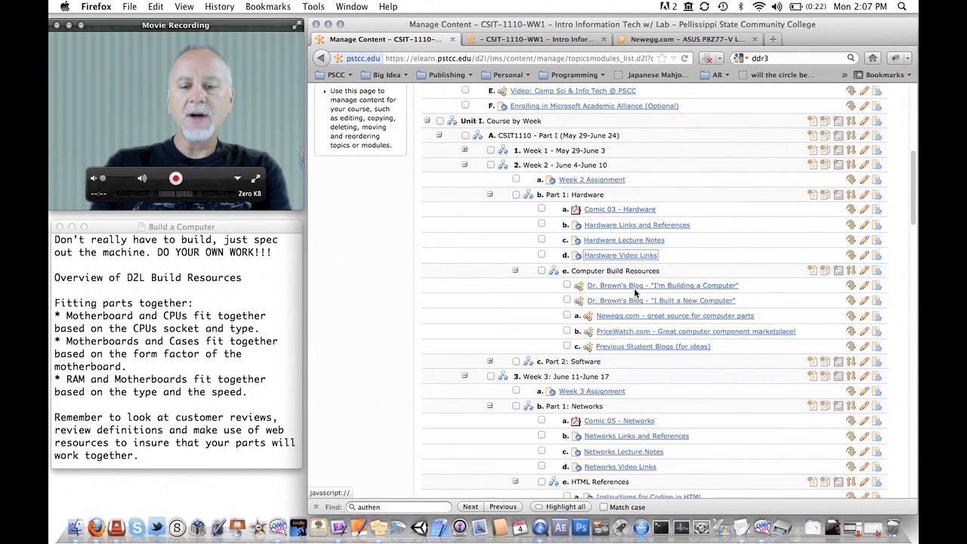
{"action": "mouse_move", "coordinate": [637, 296]}
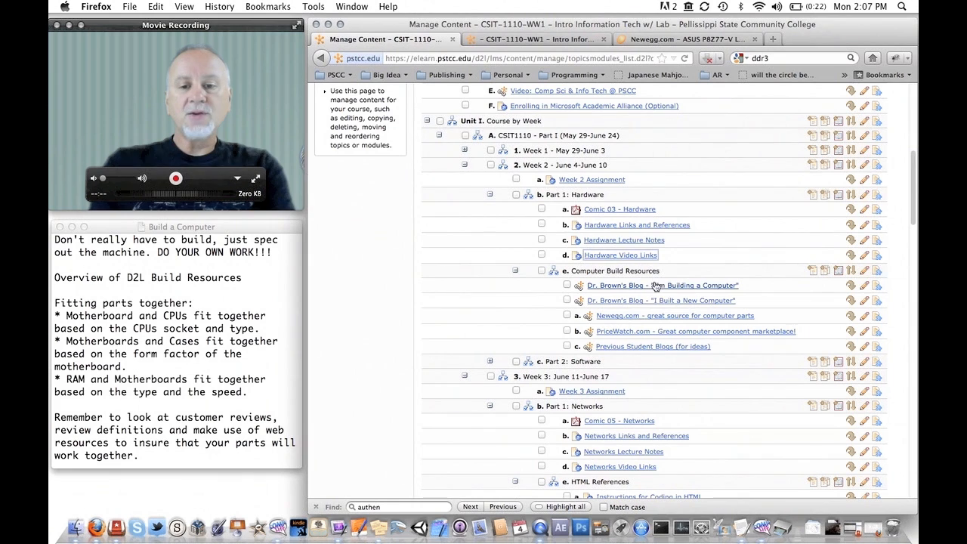
{"action": "mouse_move", "coordinate": [660, 300]}
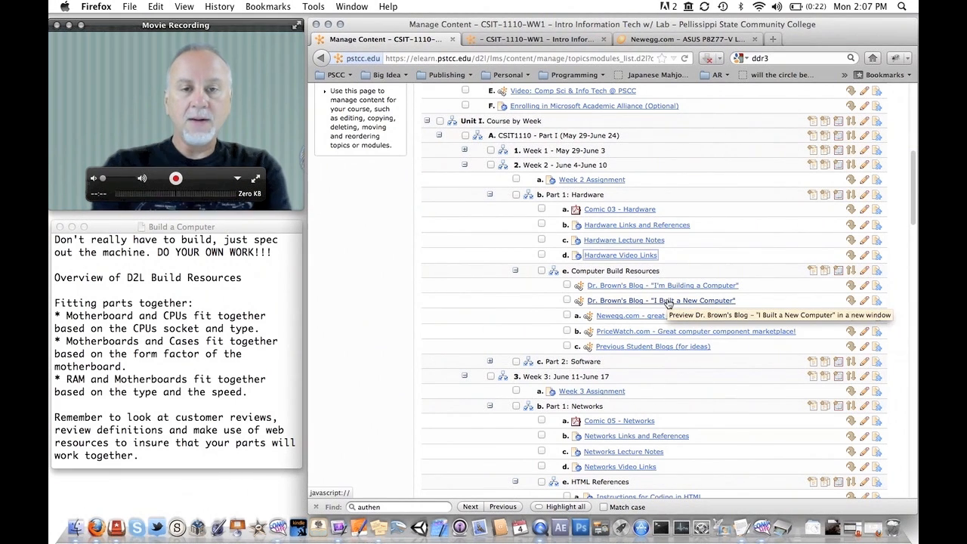
{"action": "mouse_move", "coordinate": [616, 333]}
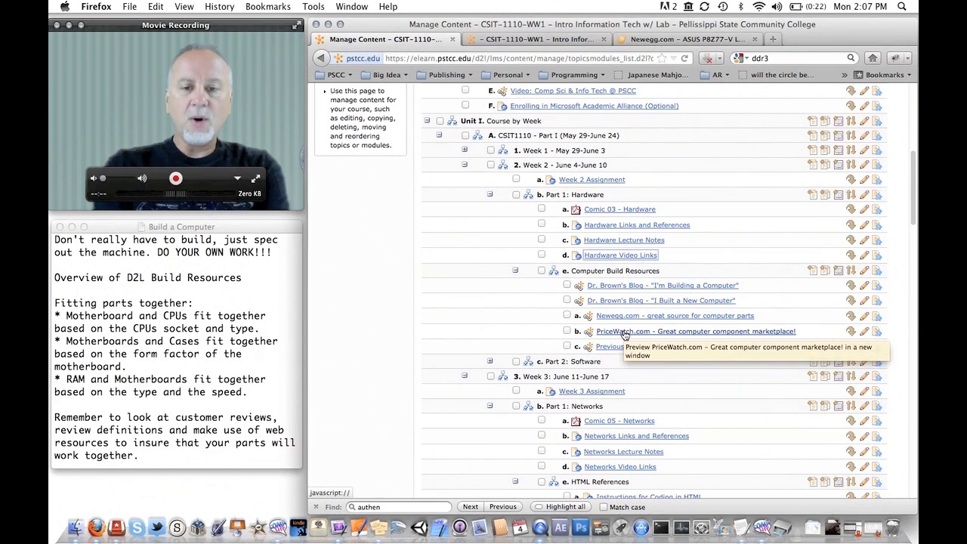
{"action": "mouse_move", "coordinate": [634, 323]}
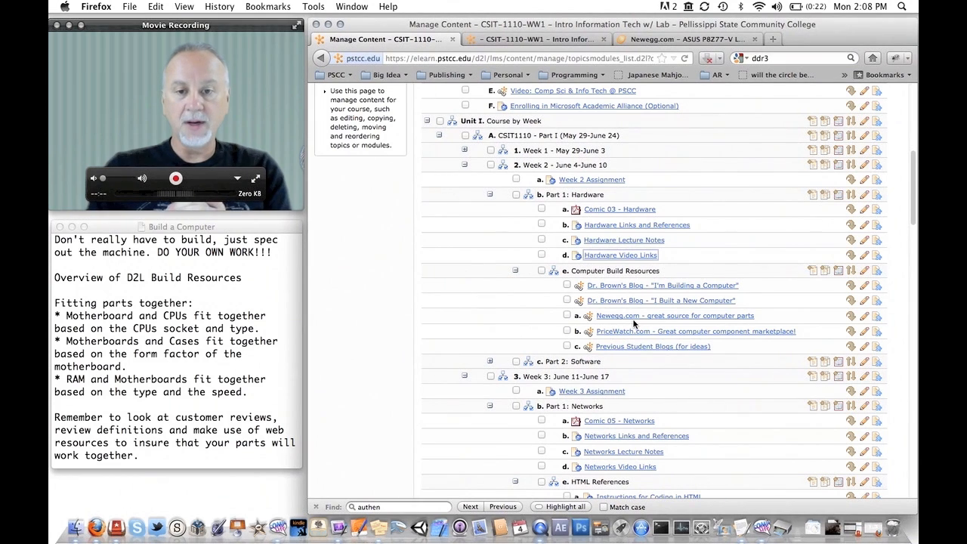
{"action": "mouse_move", "coordinate": [644, 338]}
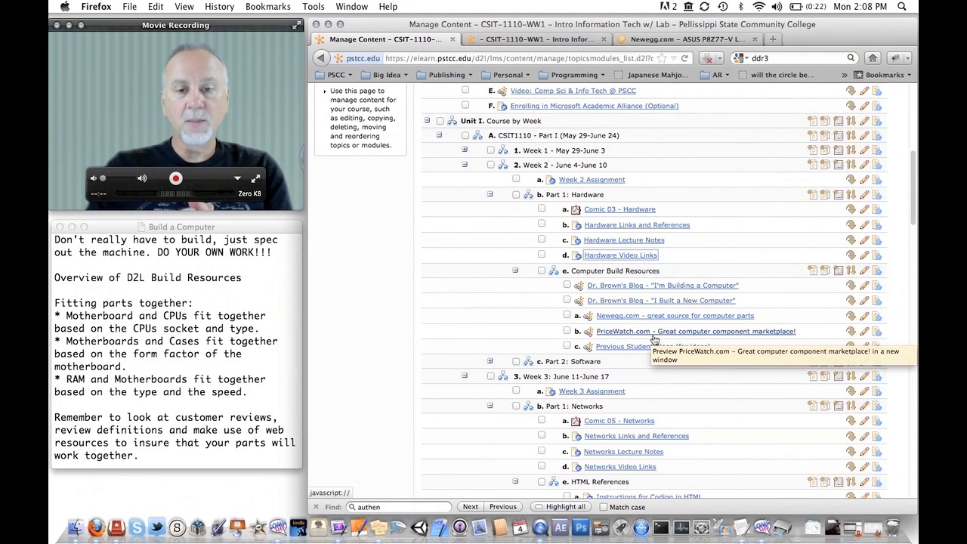
{"action": "mouse_move", "coordinate": [633, 354]}
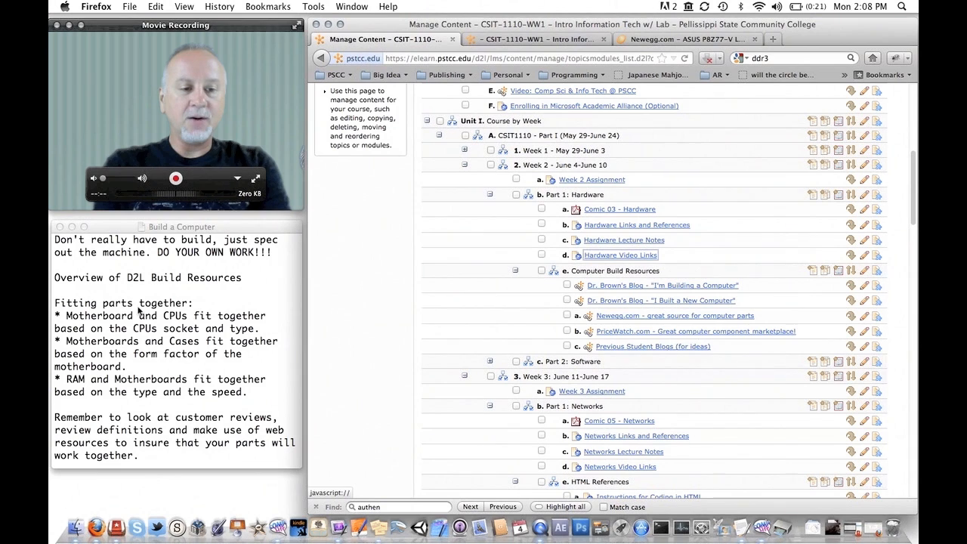
{"action": "mouse_move", "coordinate": [87, 387]}
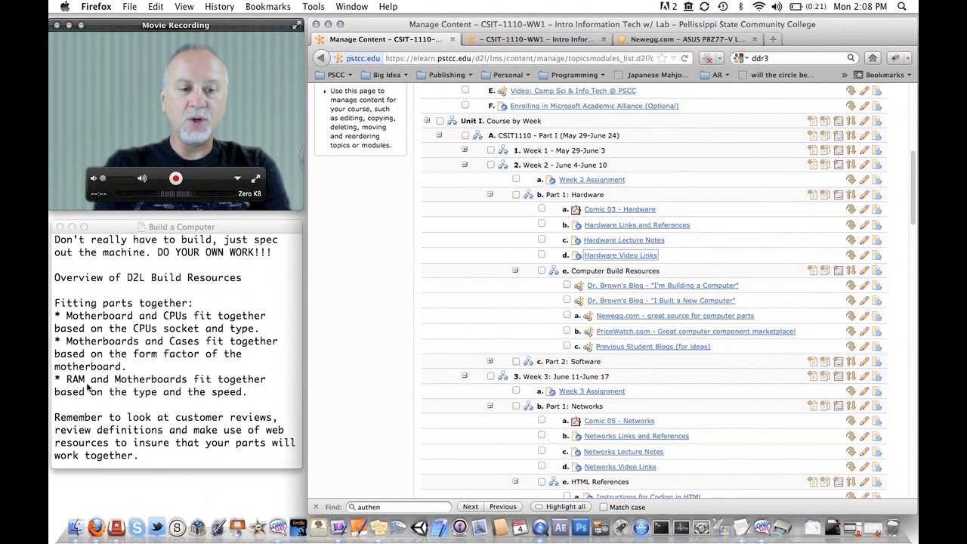